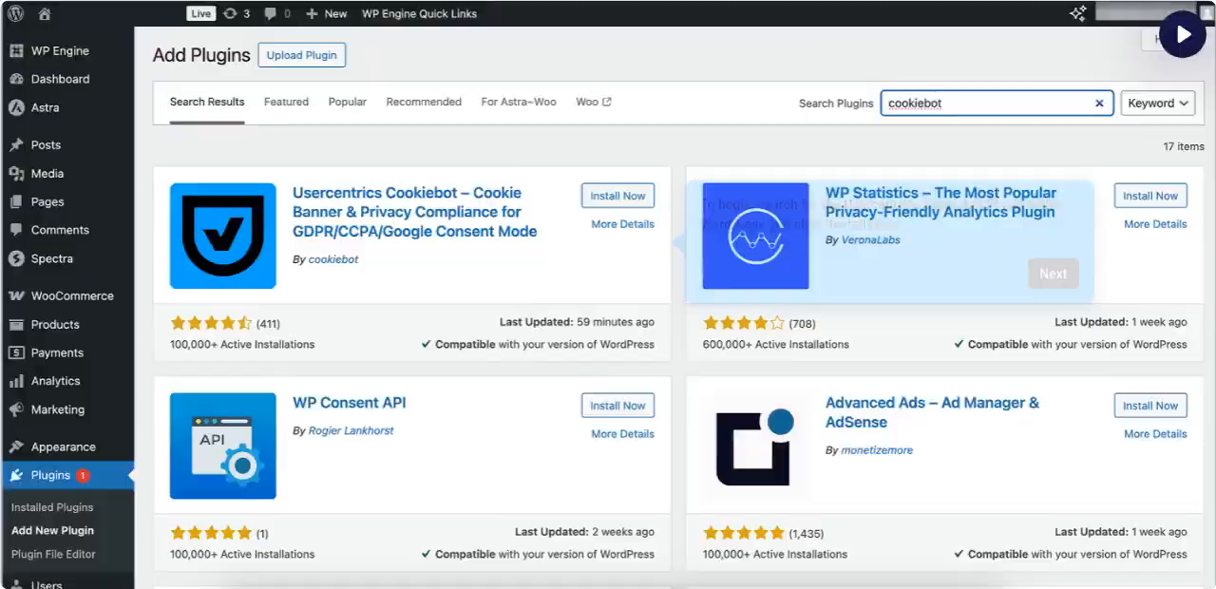
# Install the Usercentrics Cookiebot plugin from Add Plugins
pyautogui.click(617, 194)
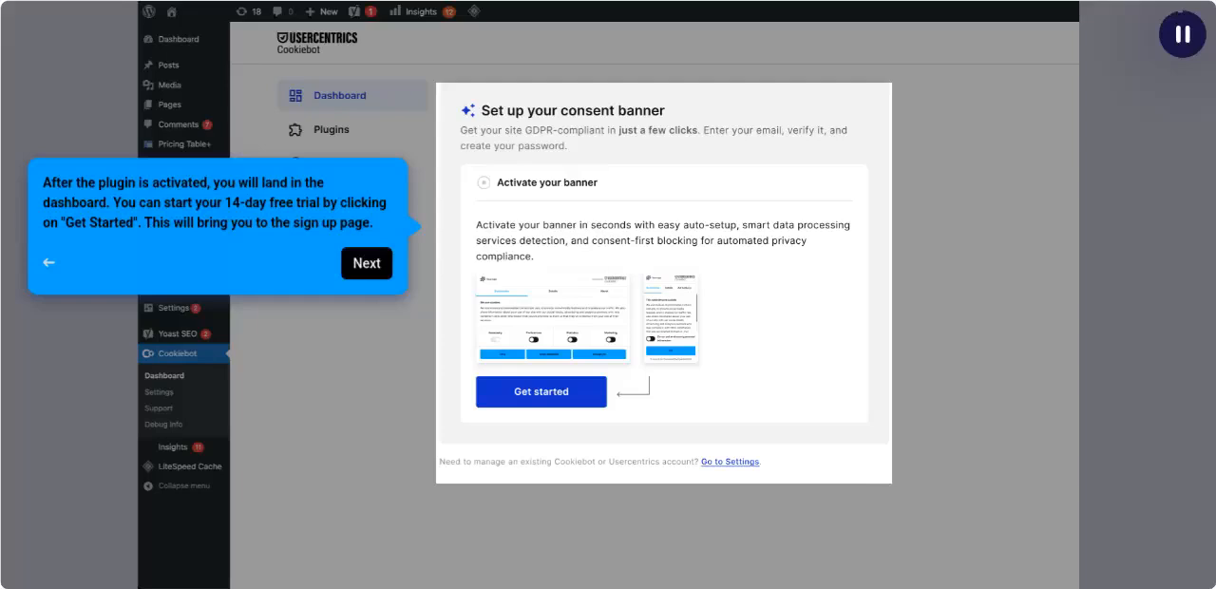
# Start the free trial, submit the email address and the 6-digit verification code
pyautogui.click(540, 392)
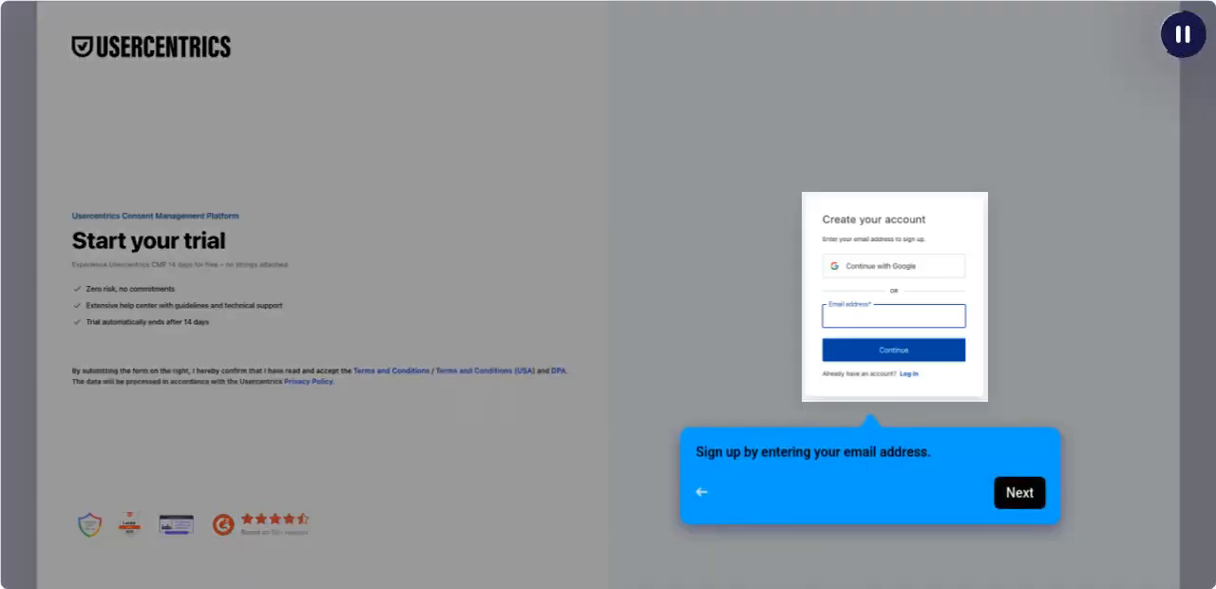
pyautogui.click(1181, 34)
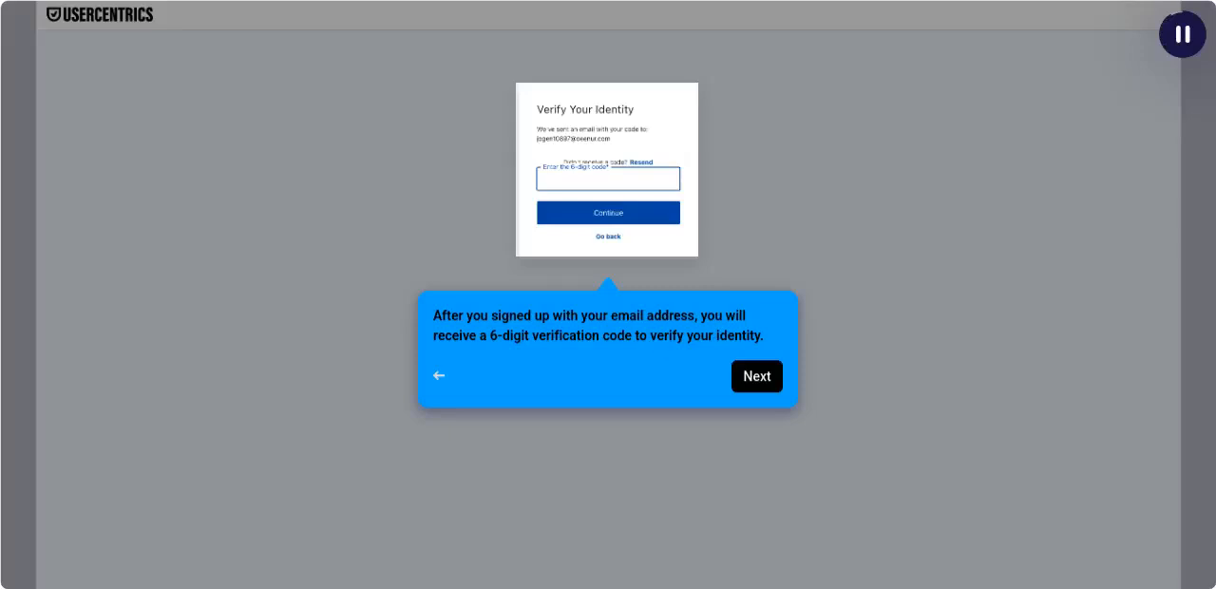
pyautogui.click(756, 377)
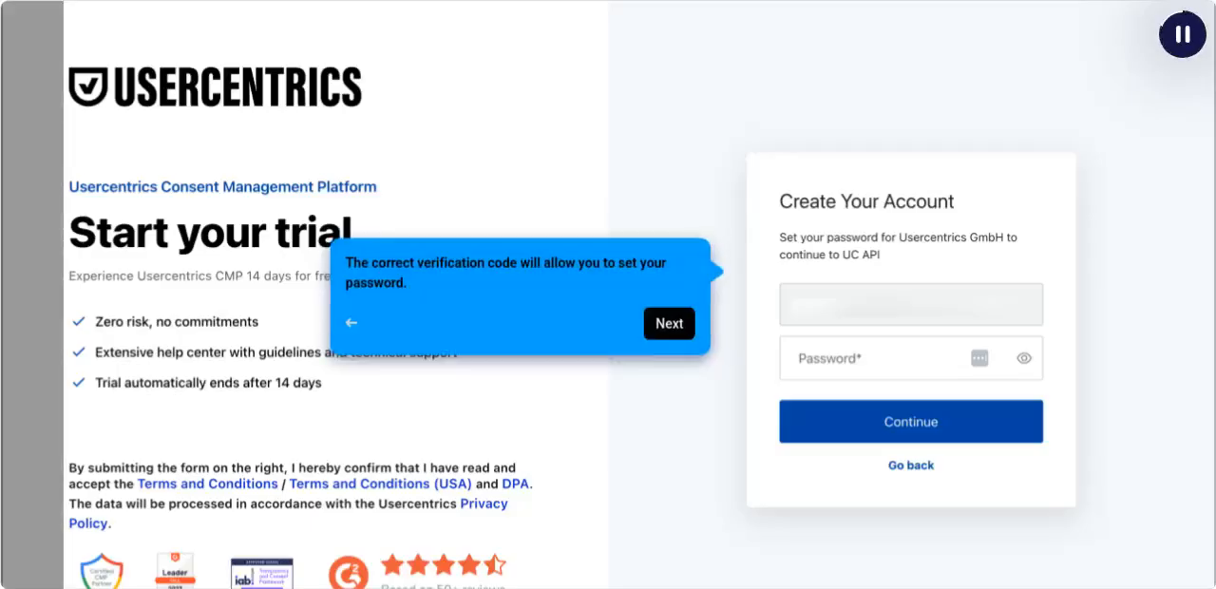
# Set the account password and continue back to the Cookiebot dashboard with the banner live
pyautogui.click(908, 421)
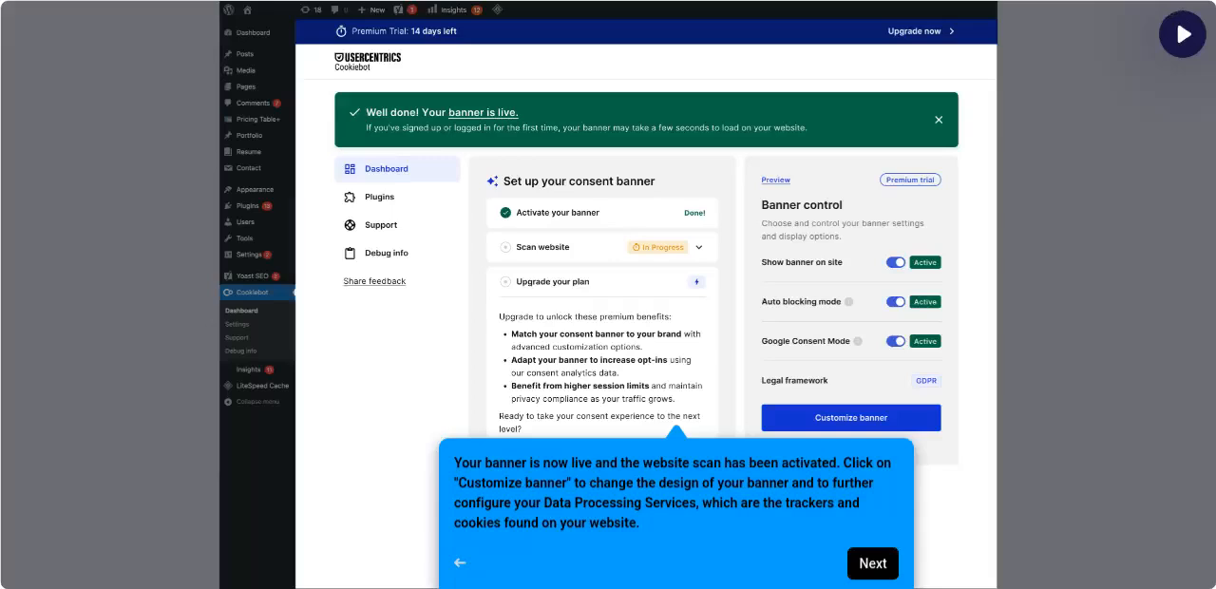
# Customise the banner appearance, then review detected services in Service Settings > DPS Scanner
pyautogui.click(870, 562)
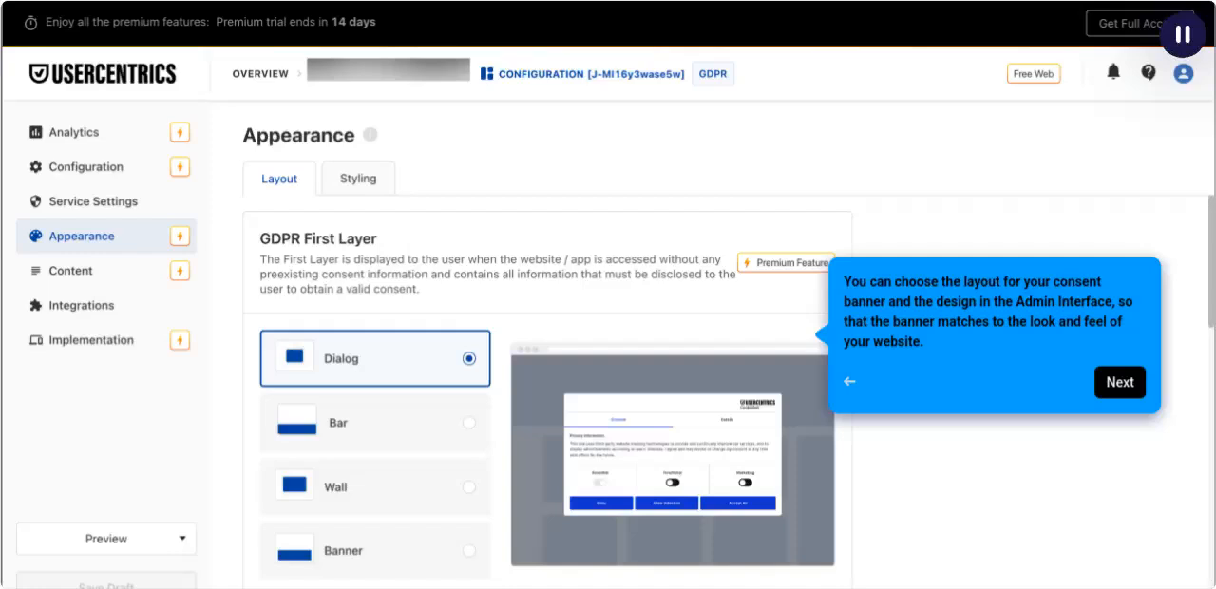
pyautogui.click(95, 202)
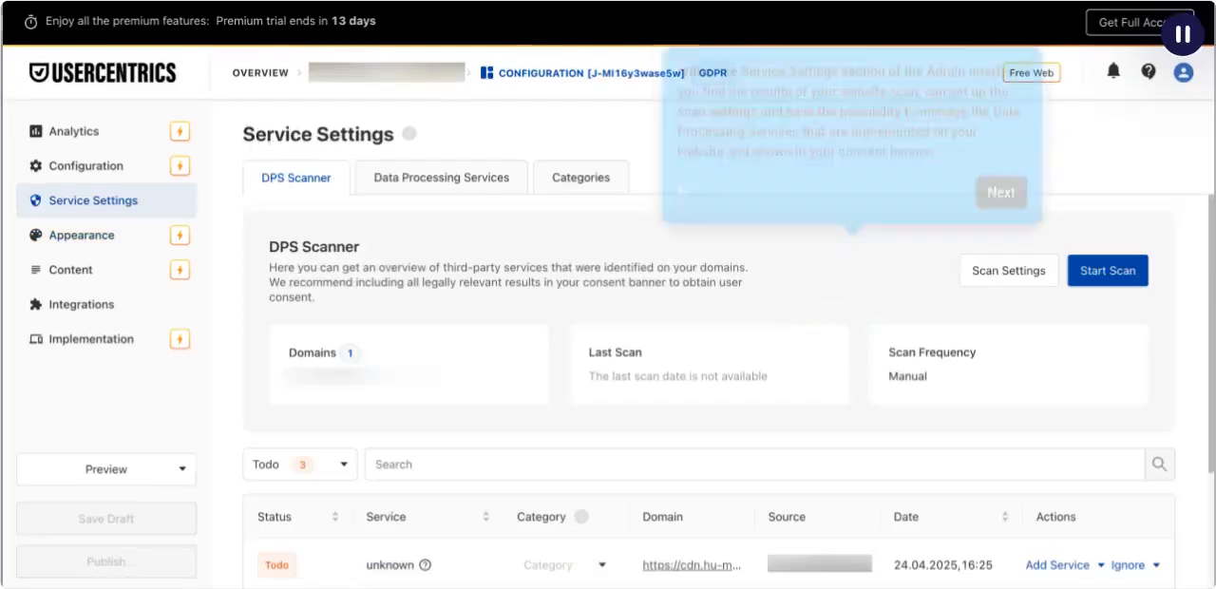